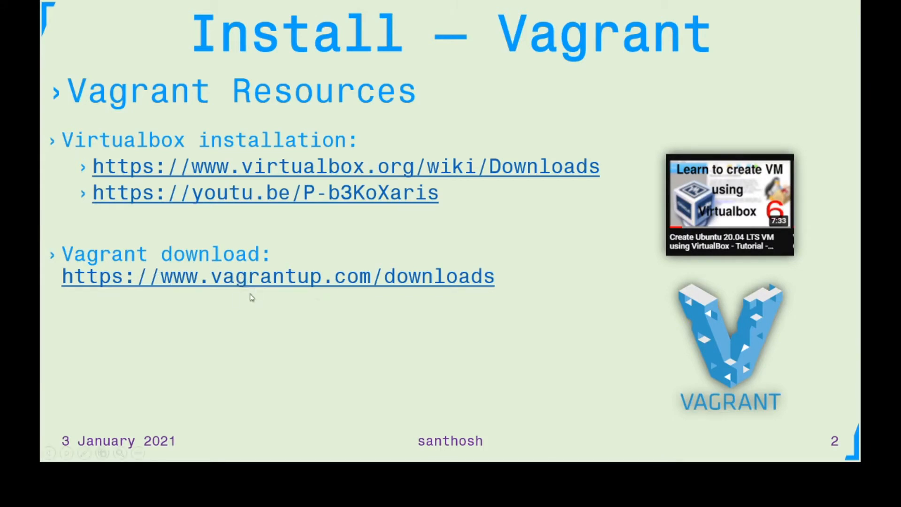
mouse_move(247, 361)
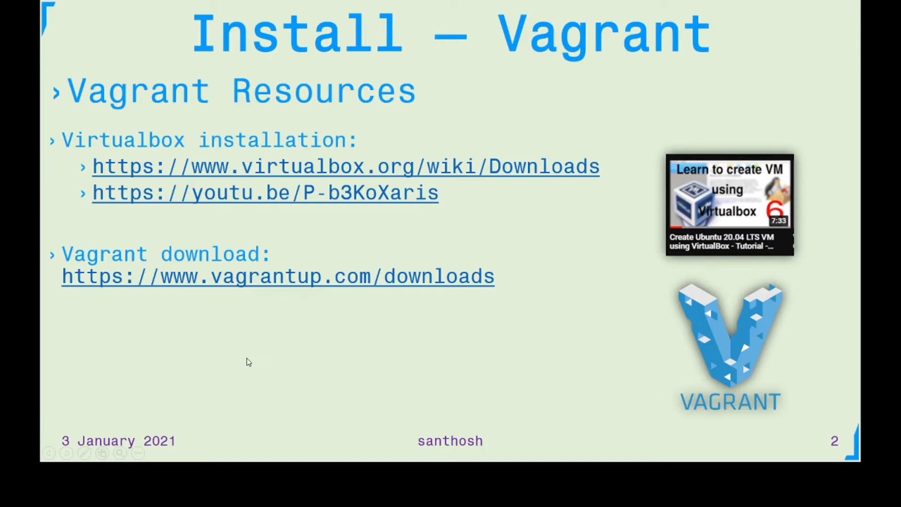
Step: From the Installation slide, reach vagrantup.com/downloads with the Windows 64-bit 2.2.14 package shown and cookies accepted
key("Right")
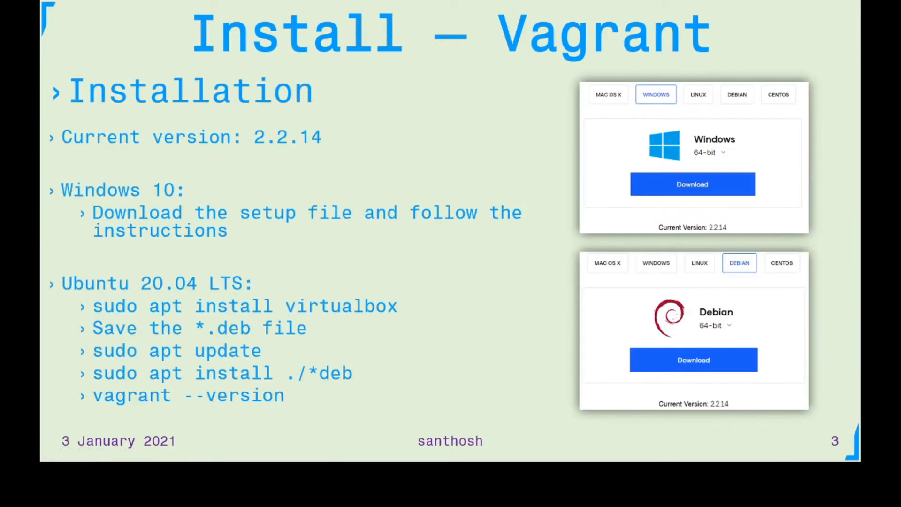
mouse_move(259, 160)
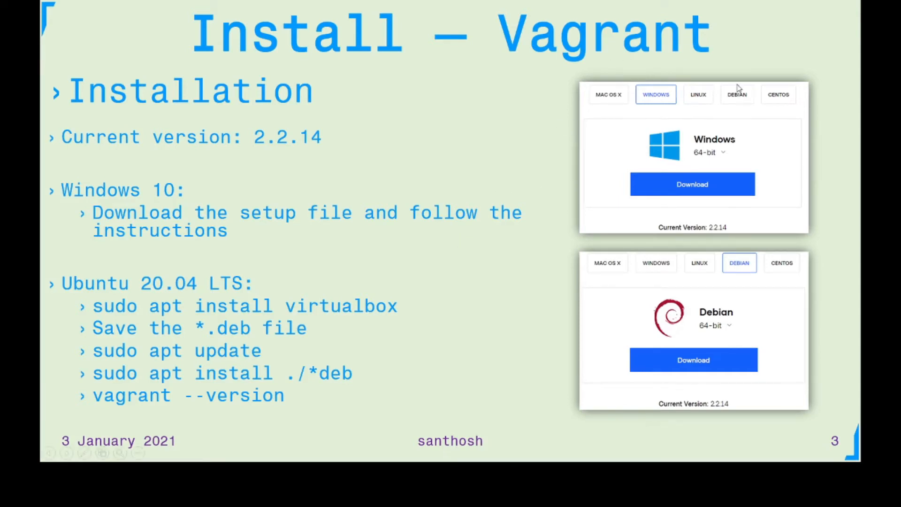
mouse_move(687, 201)
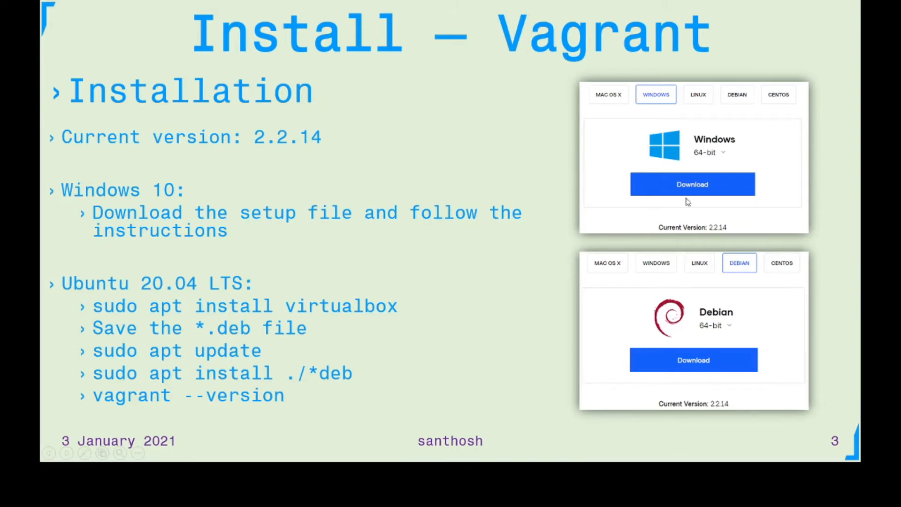
mouse_move(665, 272)
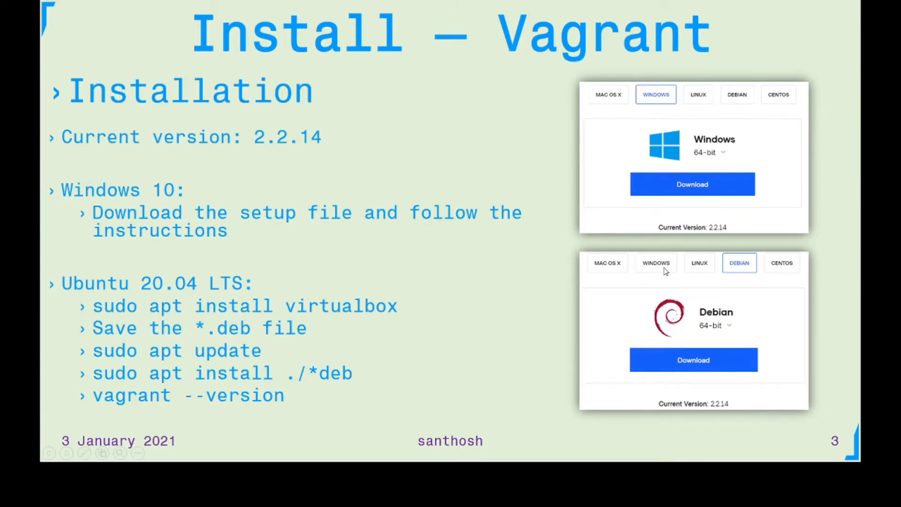
mouse_move(125, 265)
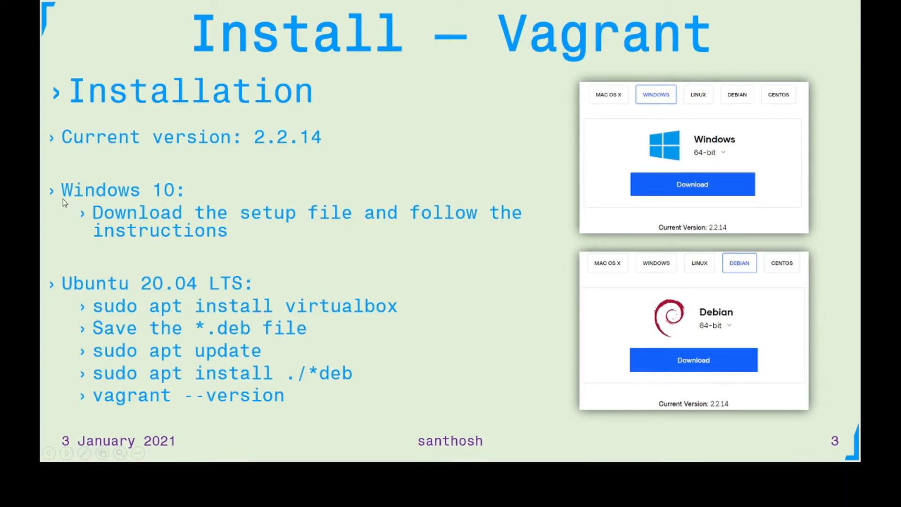
mouse_move(114, 300)
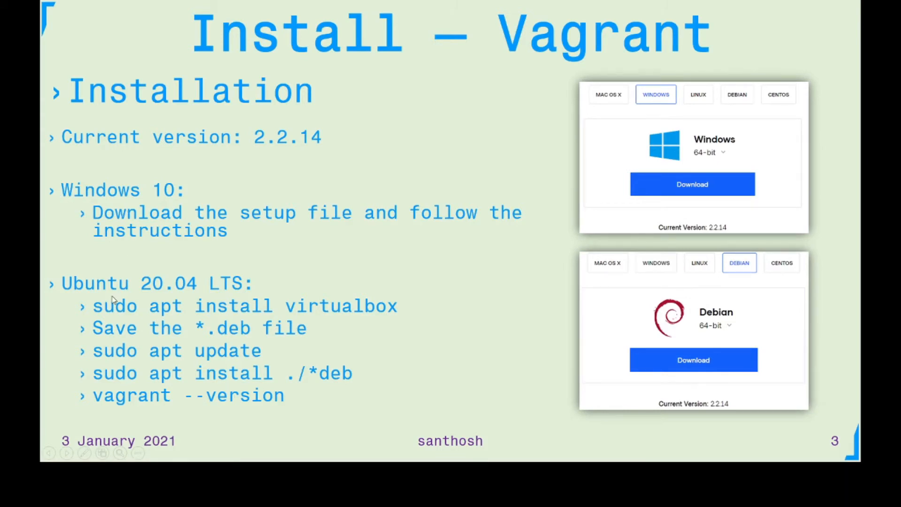
mouse_move(217, 303)
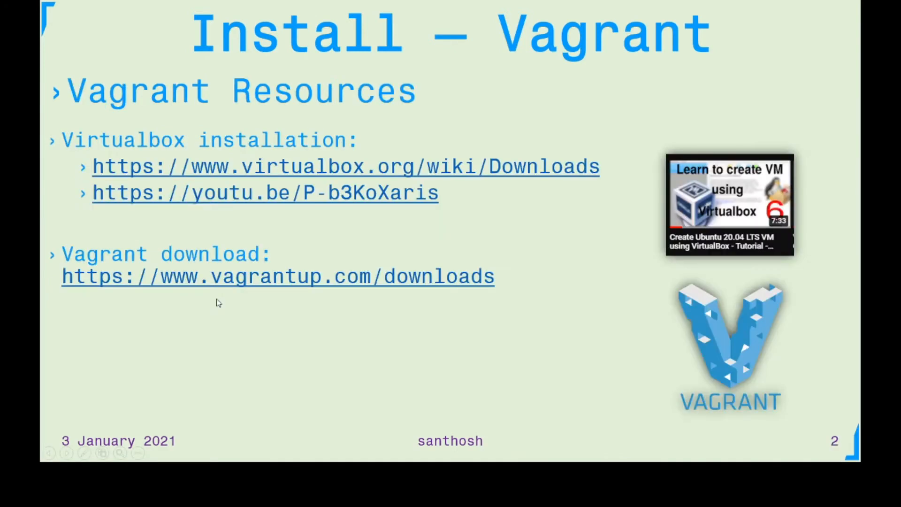
mouse_move(260, 288)
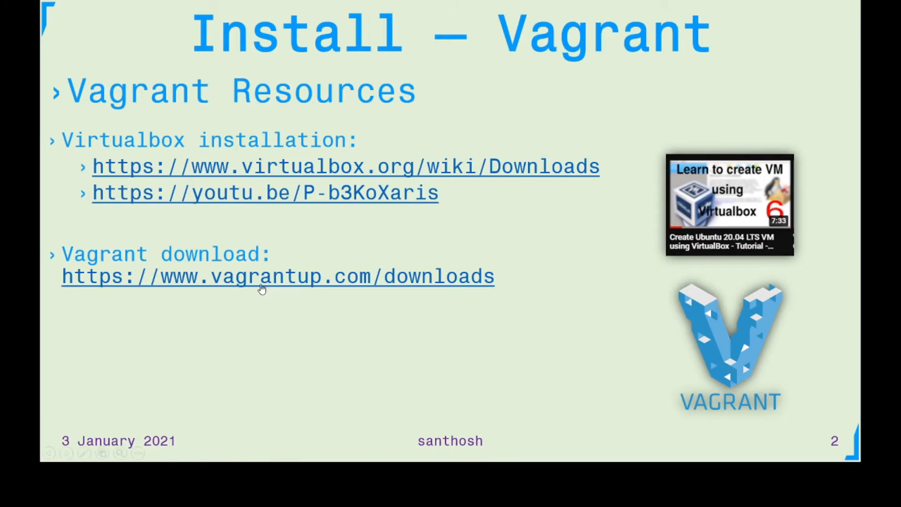
mouse_move(260, 287)
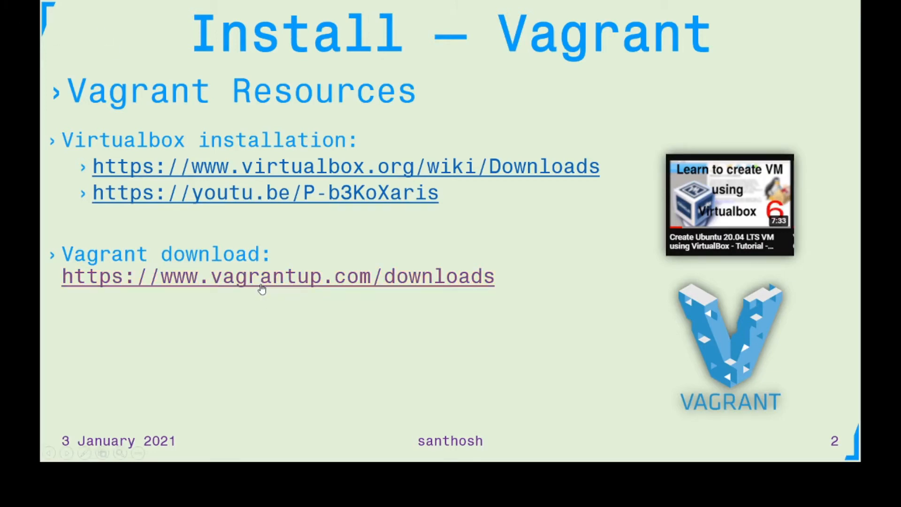
left_click(276, 276)
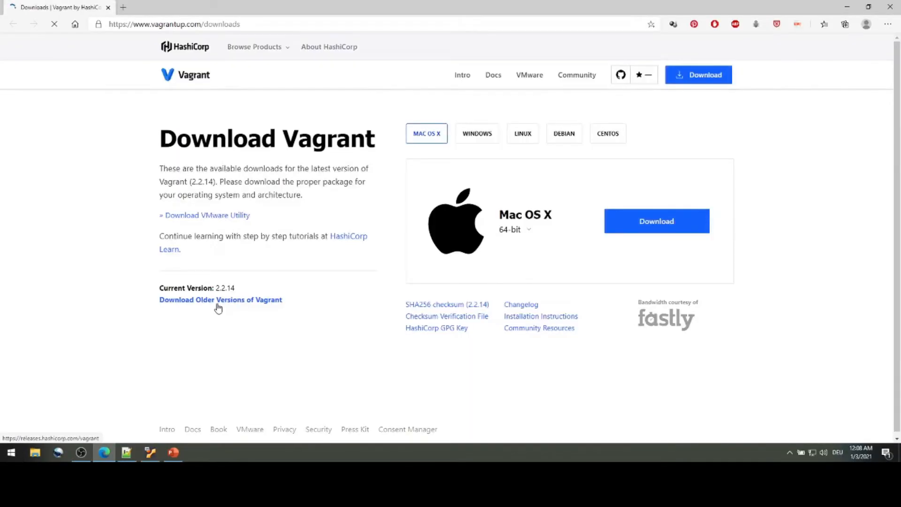
left_click(476, 133)
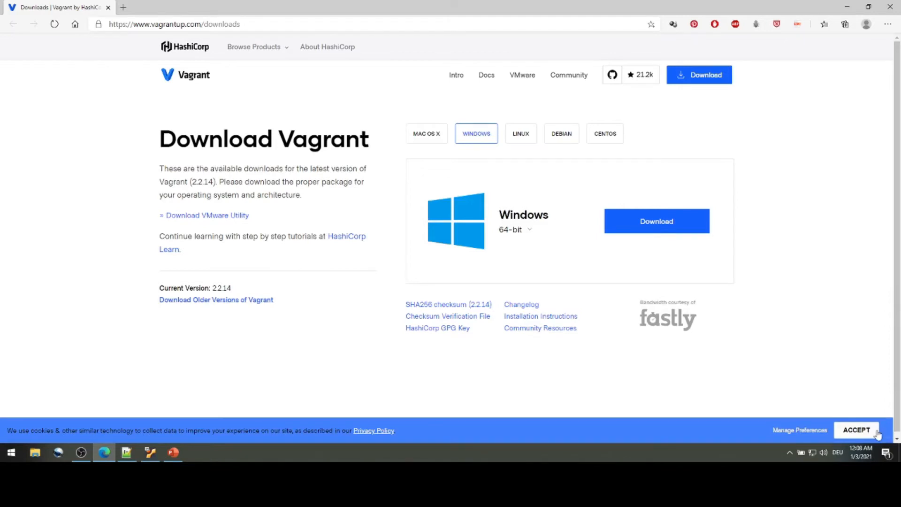
left_click(855, 430)
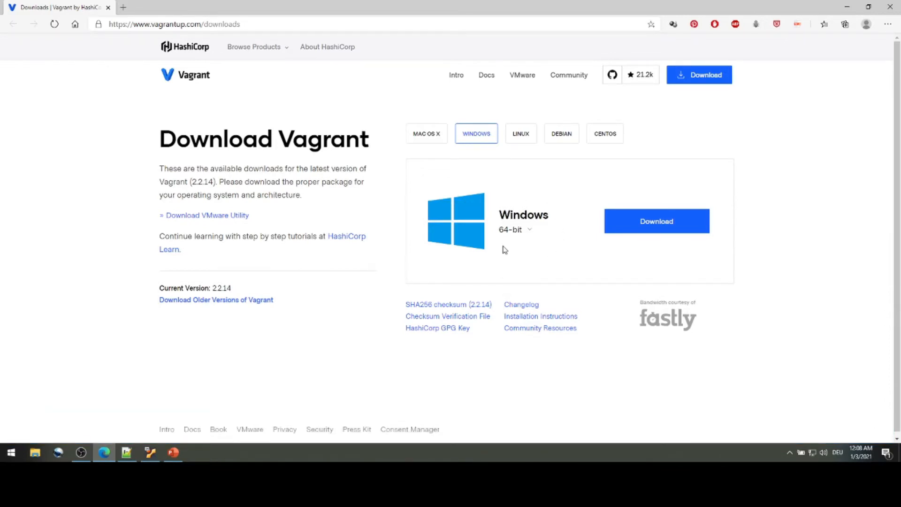
mouse_move(686, 236)
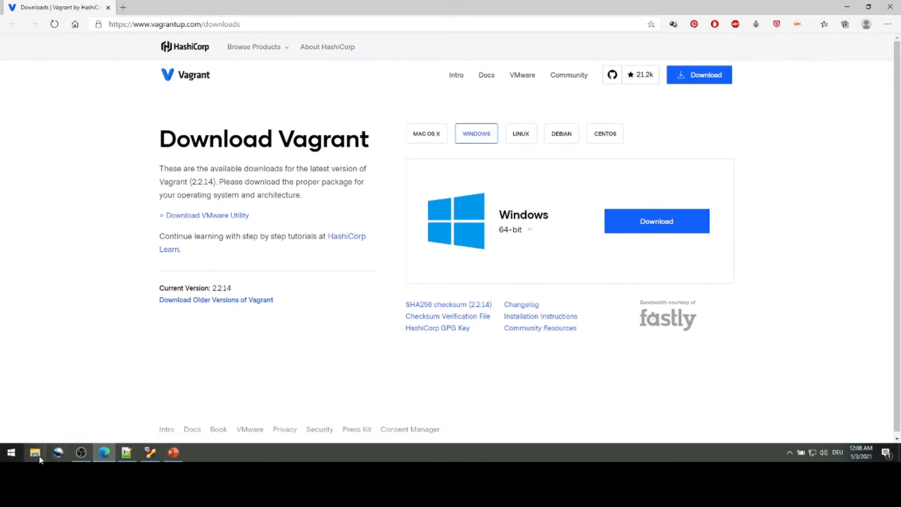
Step: Locate vagrant_2.2.14_x86_64.msi in the Downloads folder via File Explorer
left_click(35, 452)
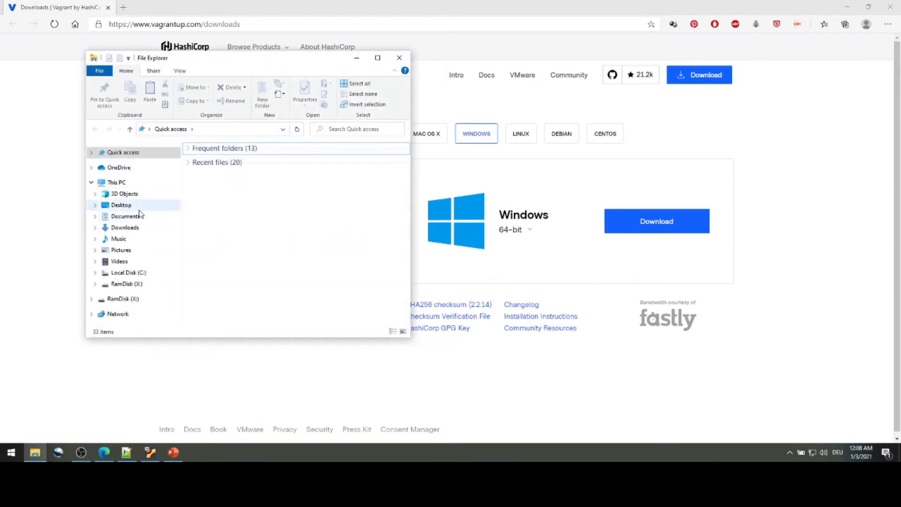
left_click(124, 227)
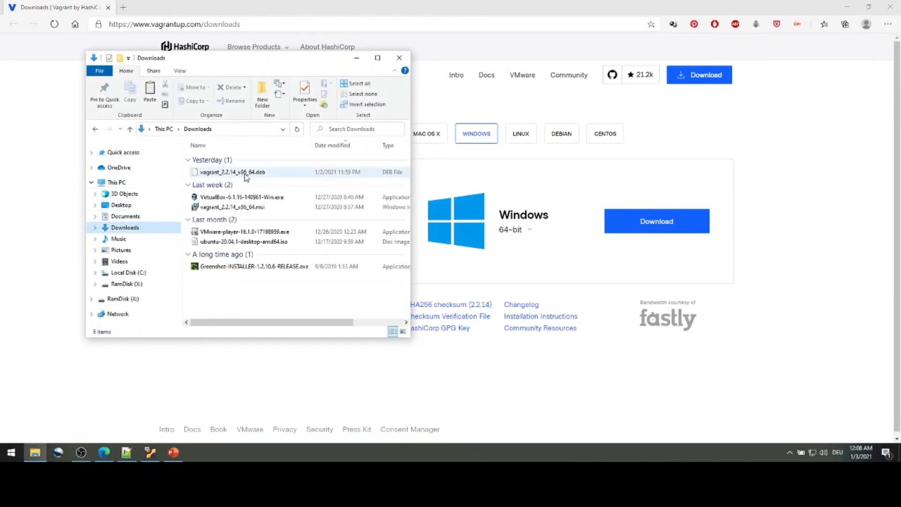
left_click(232, 207)
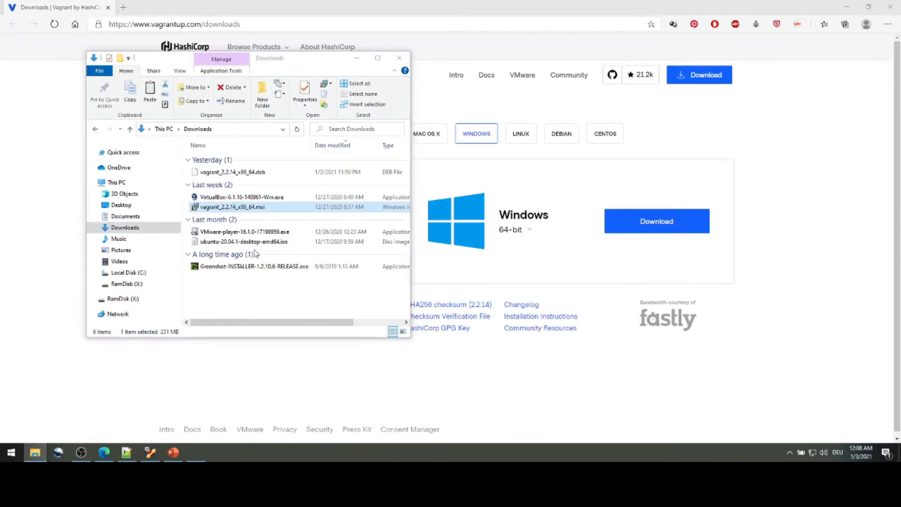
Step: Run the vagrant_2.2.14_x86_64.msi installer, accept the license terms and let setup complete
double_click(232, 207)
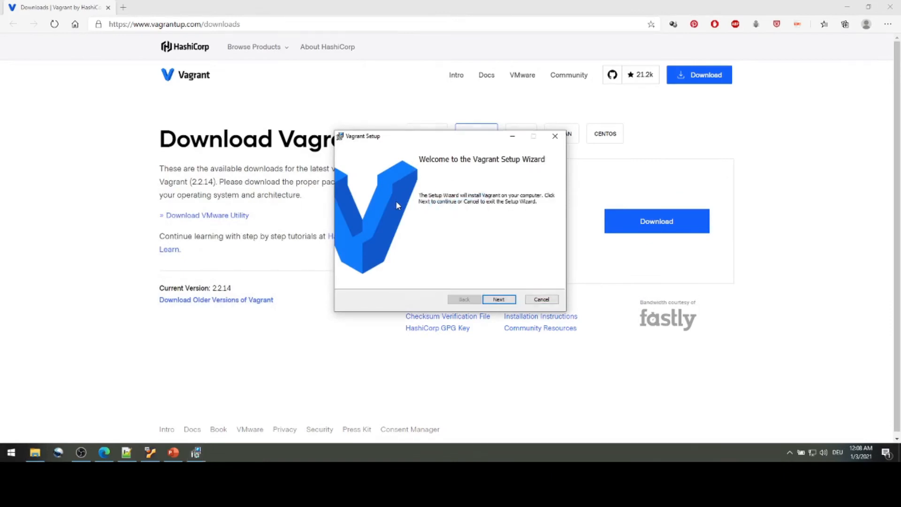
mouse_move(449, 203)
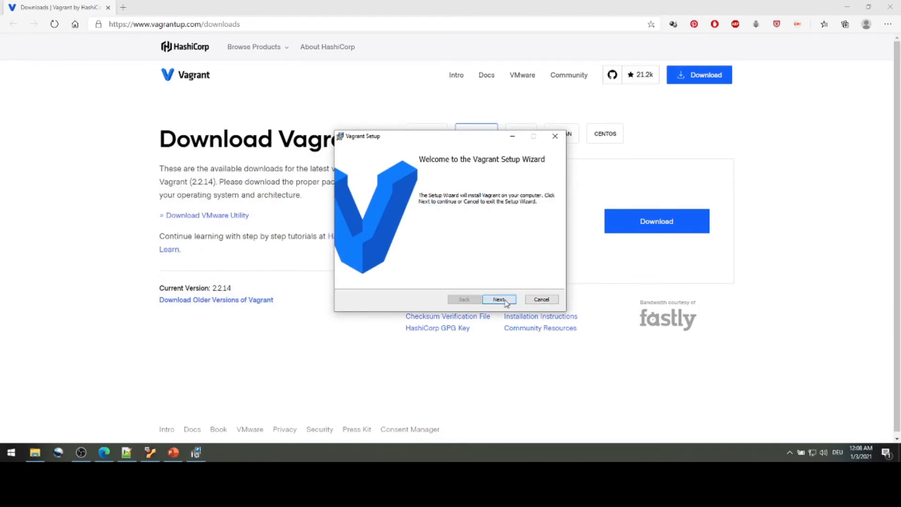
left_click(498, 300)
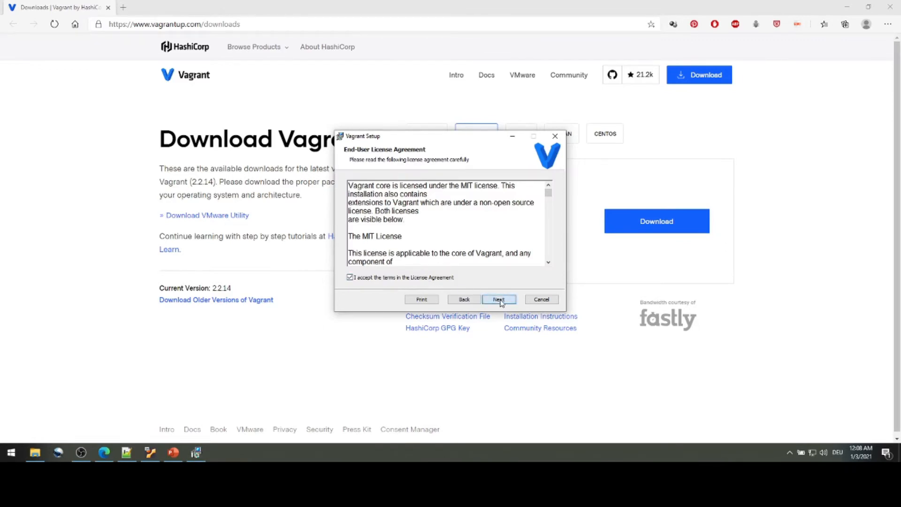
left_click(498, 299)
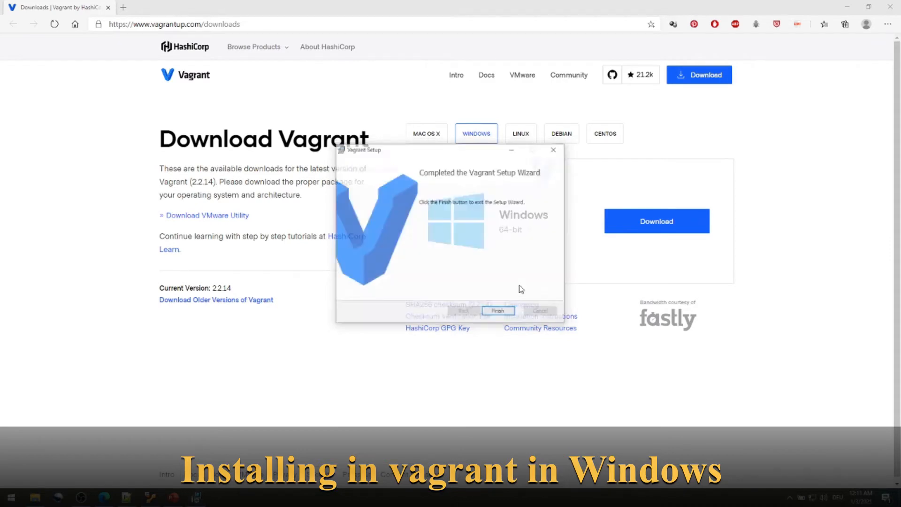
left_click(497, 311)
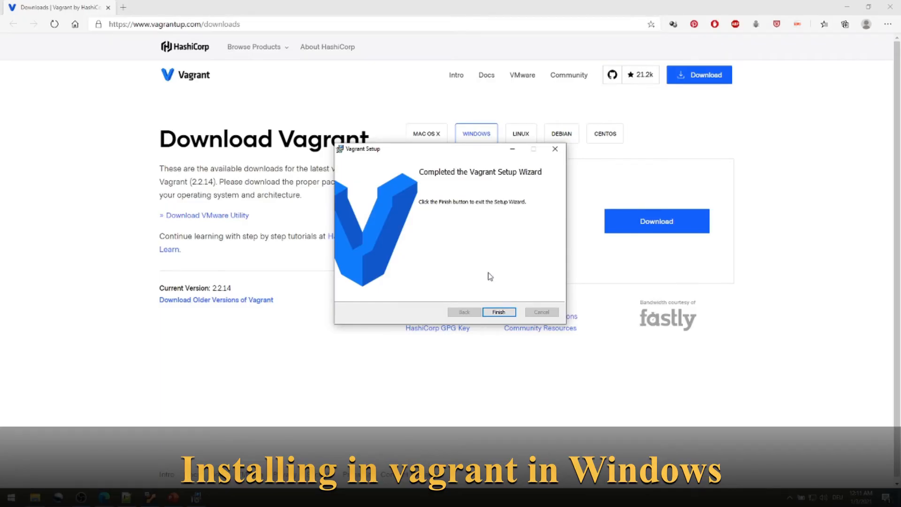
Step: Finish the setup wizard, answer the restart prompt and launch Windows PowerShell from the Start menu
left_click(497, 312)
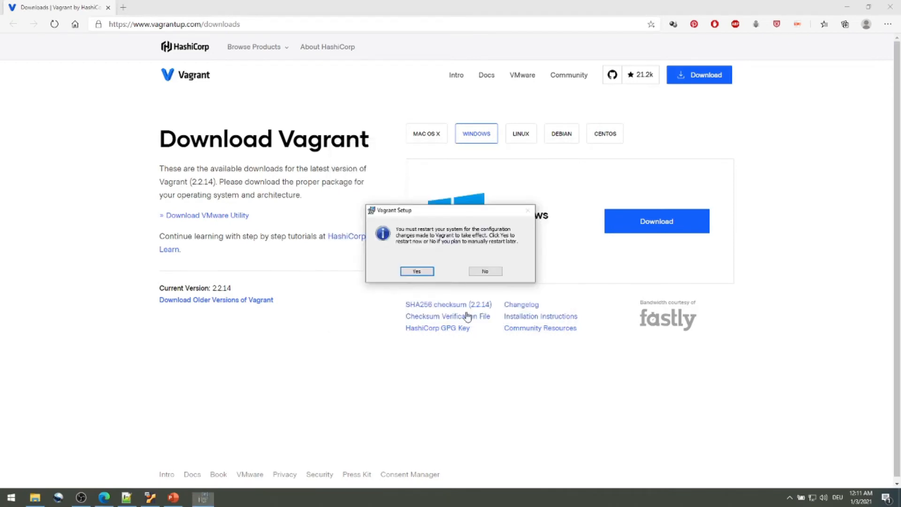
mouse_move(408, 318)
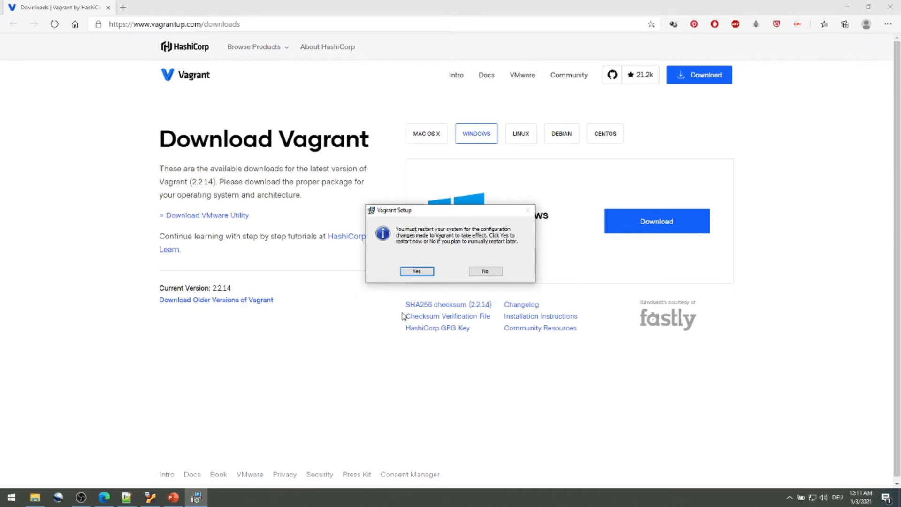
mouse_move(383, 323)
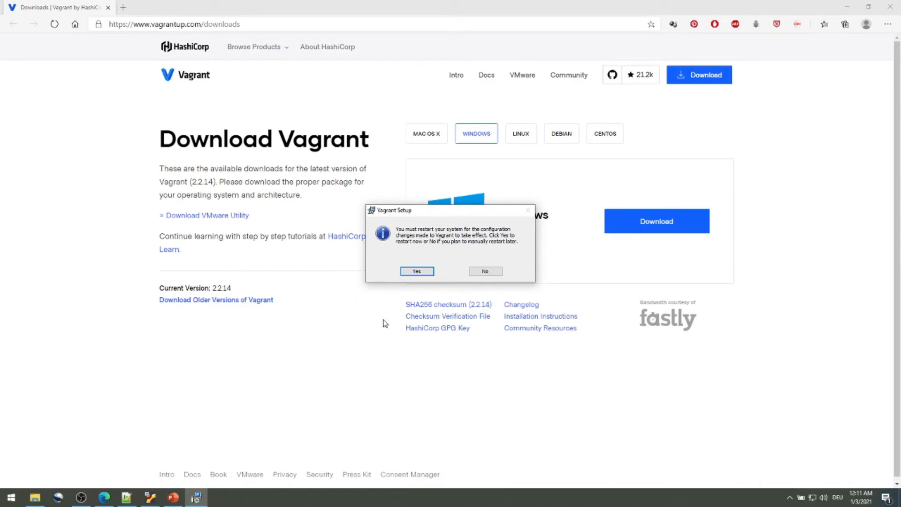
left_click(484, 271)
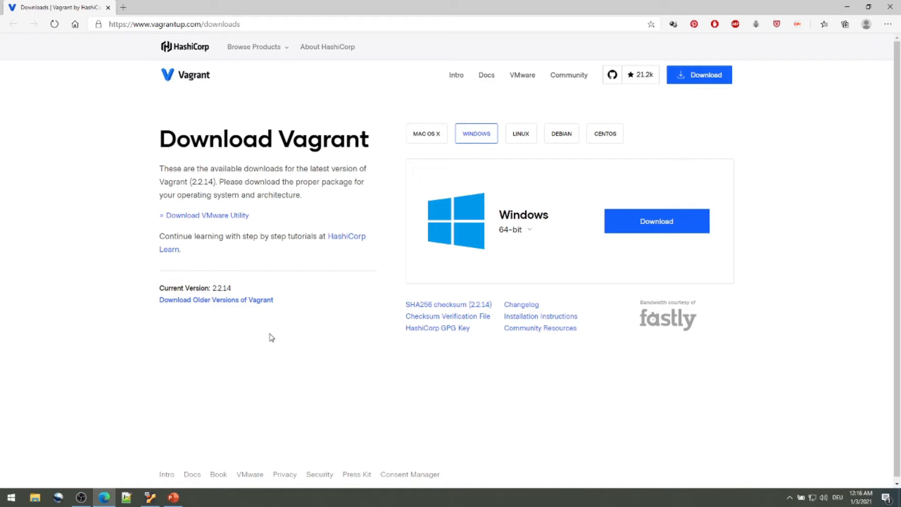
mouse_move(258, 403)
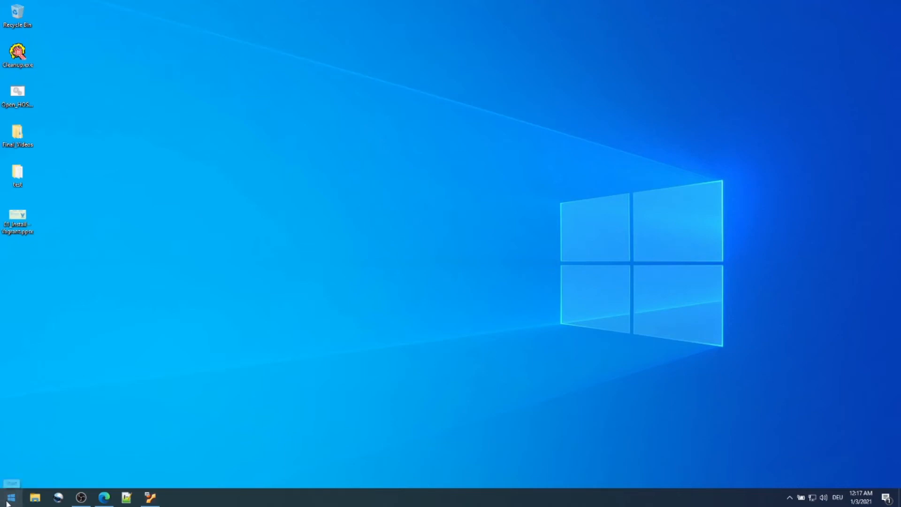
right_click(9, 496)
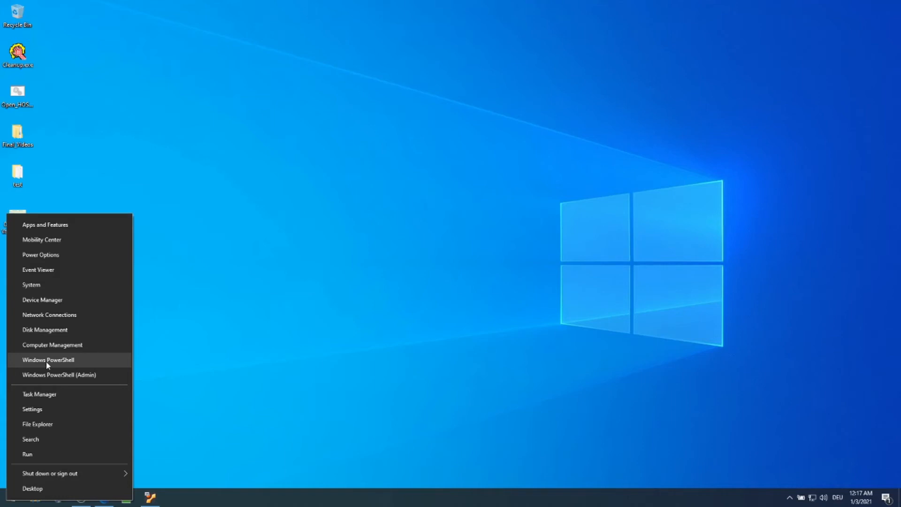
left_click(48, 359)
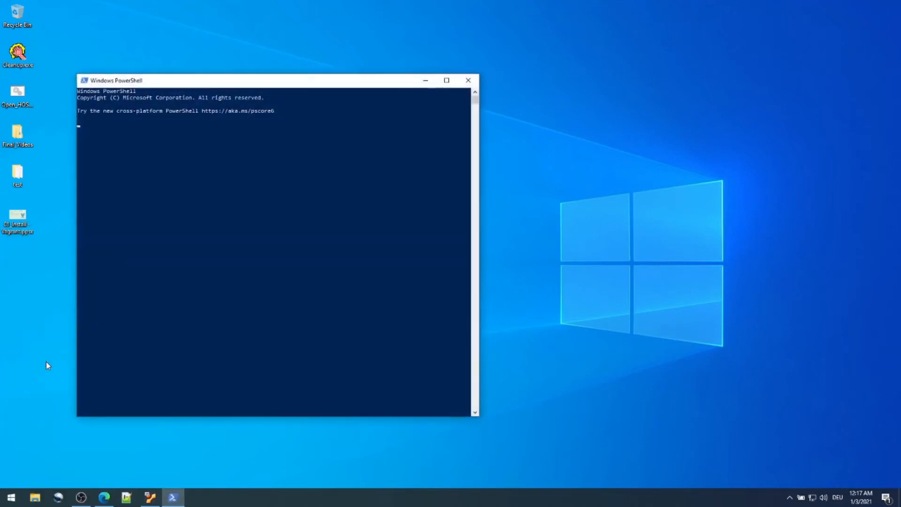
Step: Widen PowerShell and run 'vagrant --version' to see Vagrant 2.2.14 reported
left_click_drag(479, 221, 630, 222)
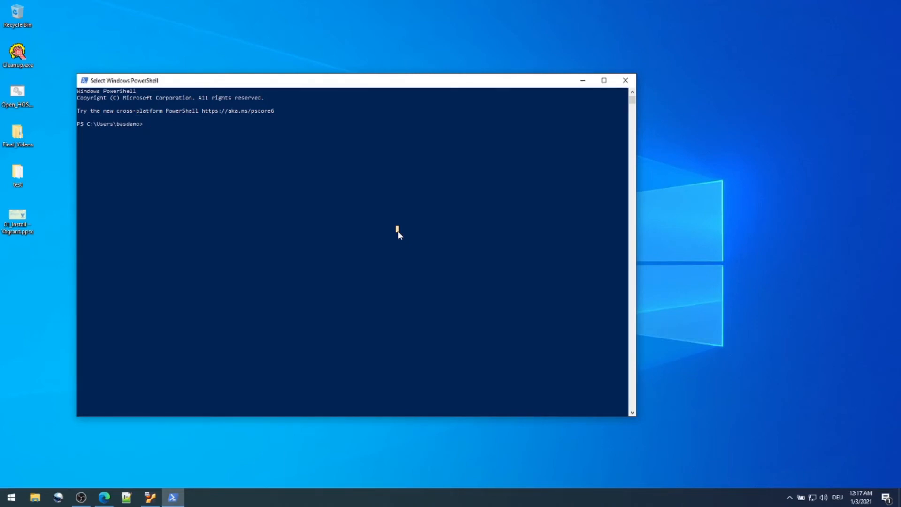
type("vagrant --version")
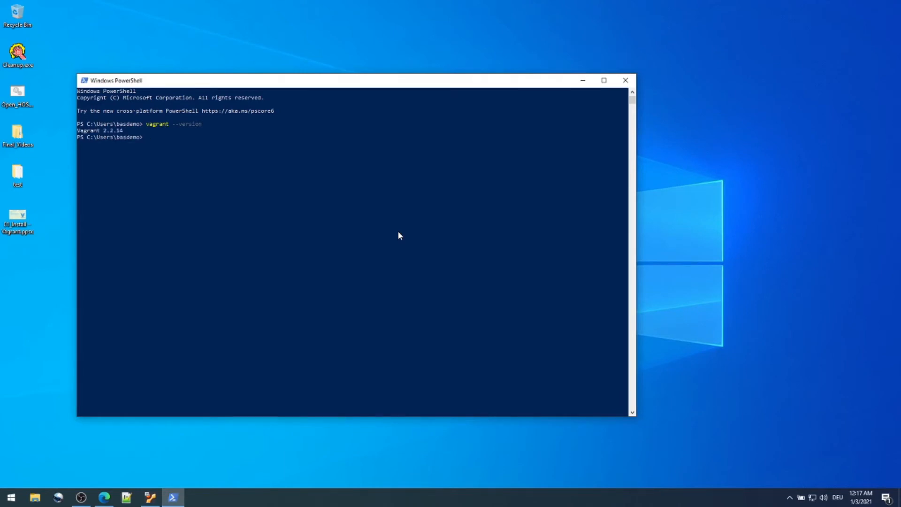
mouse_move(129, 131)
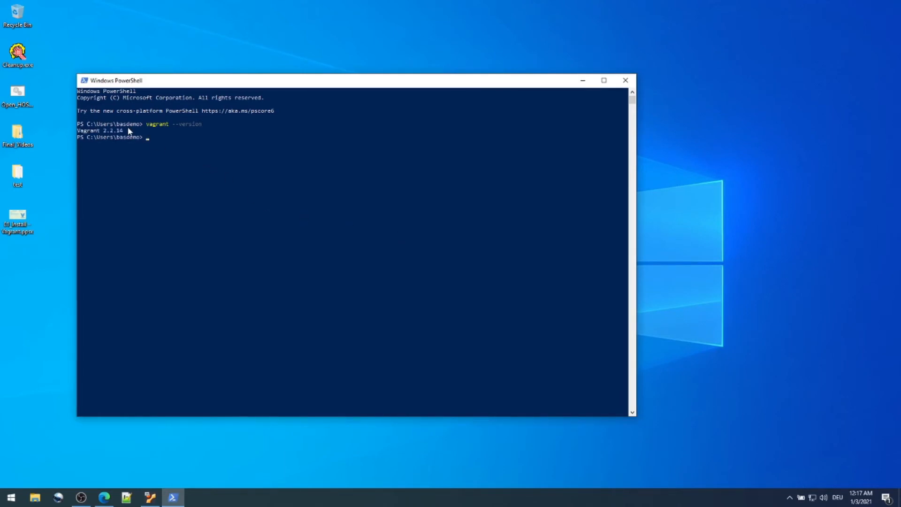
mouse_move(138, 135)
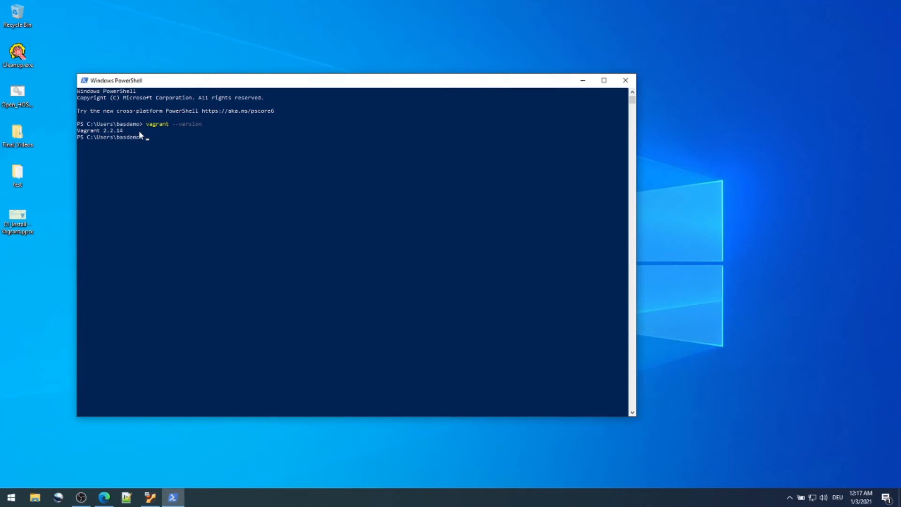
mouse_move(593, 113)
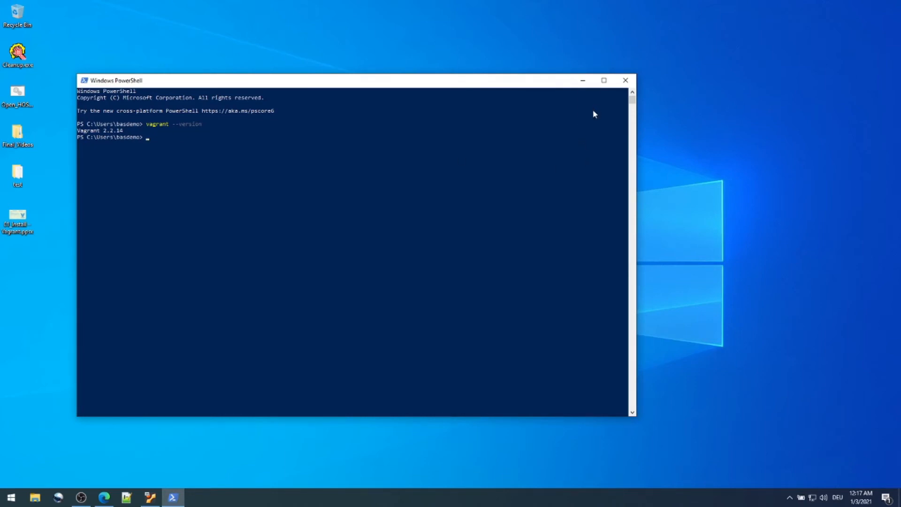
mouse_move(331, 208)
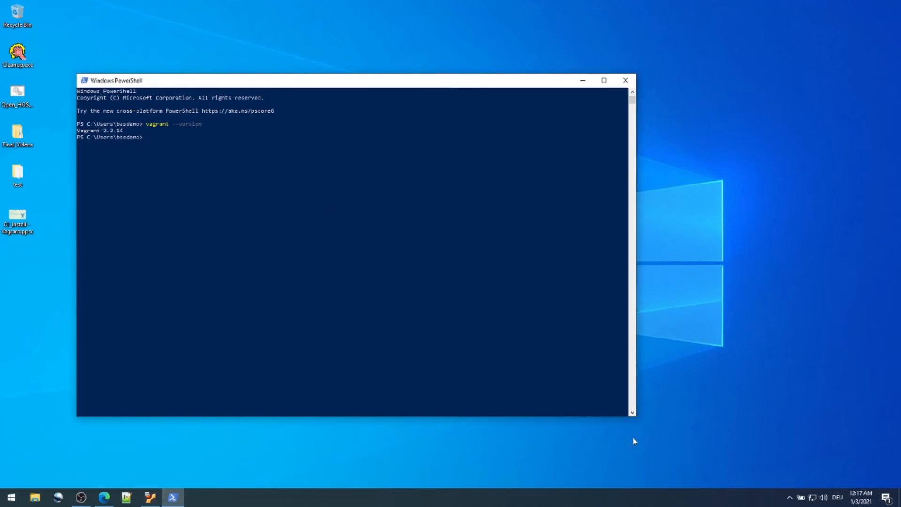
mouse_move(491, 172)
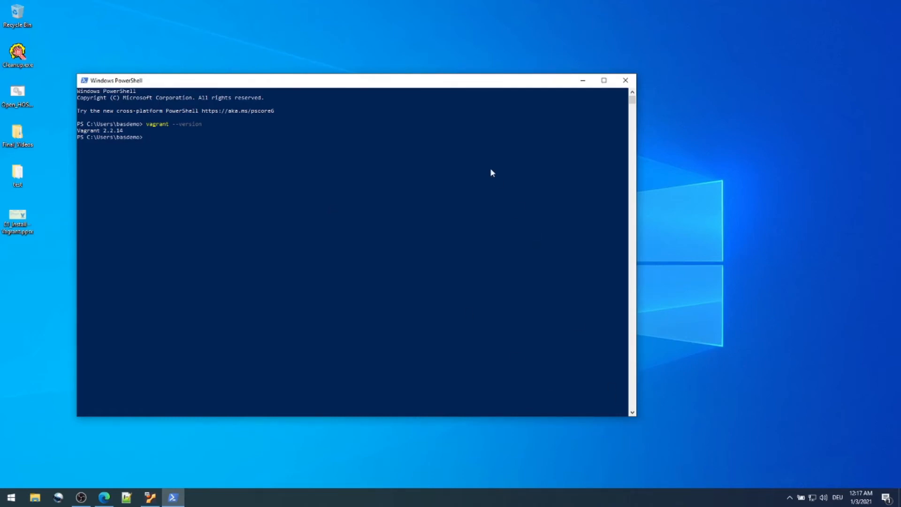
mouse_move(625, 81)
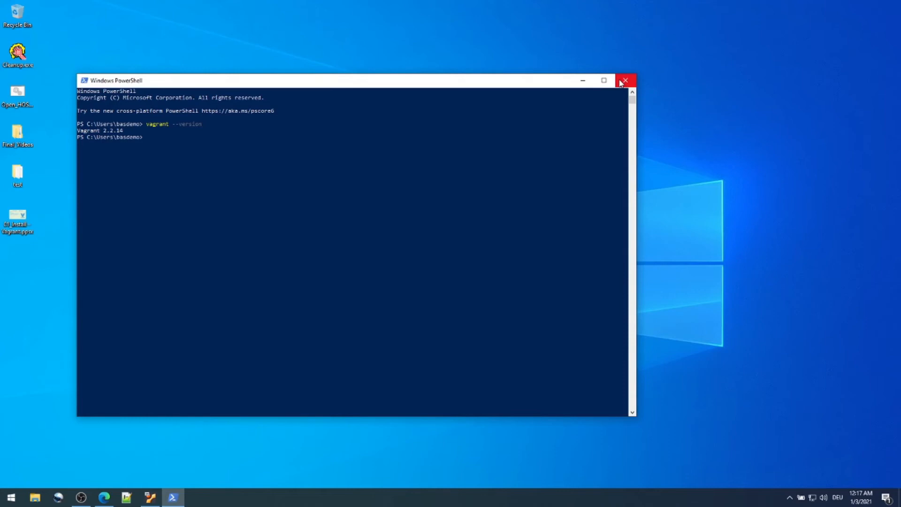
Step: Close PowerShell, return to the Ubuntu VM and show the Debian 64-bit package on the Vagrant downloads page
left_click(625, 80)
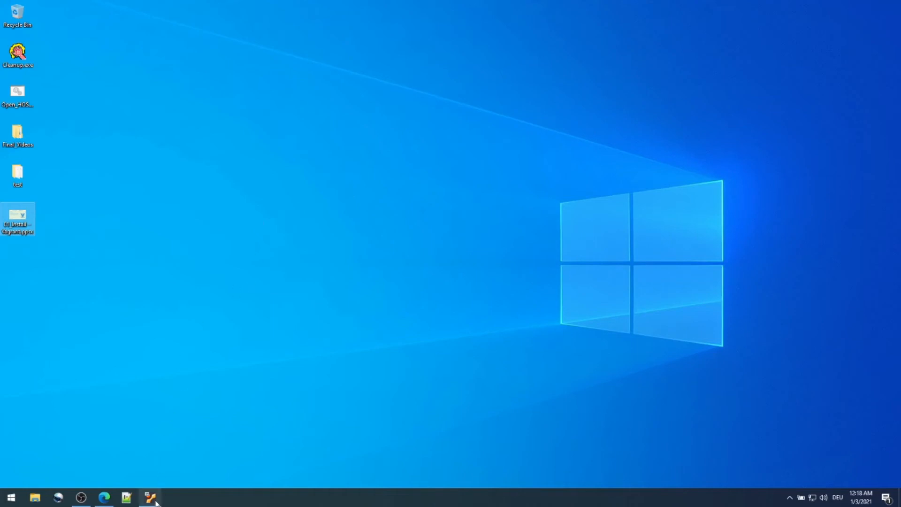
left_click(149, 497)
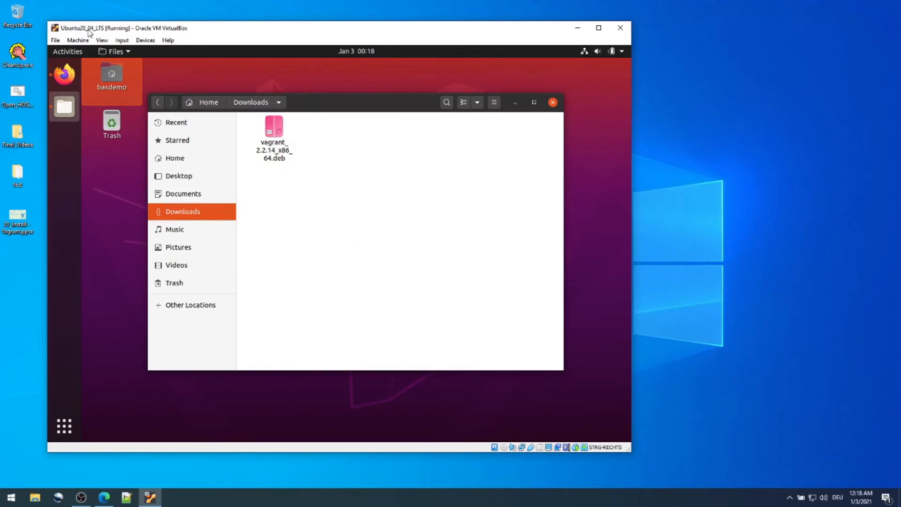
mouse_move(343, 182)
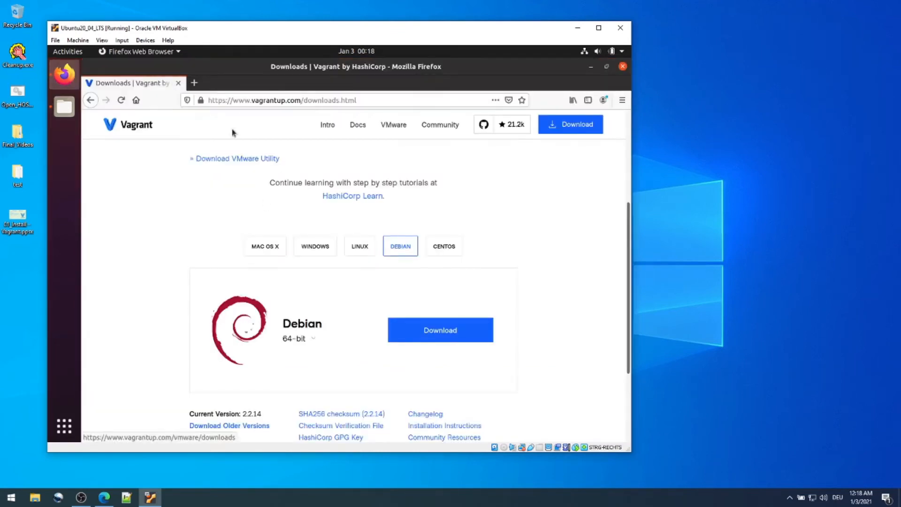
left_click(281, 99)
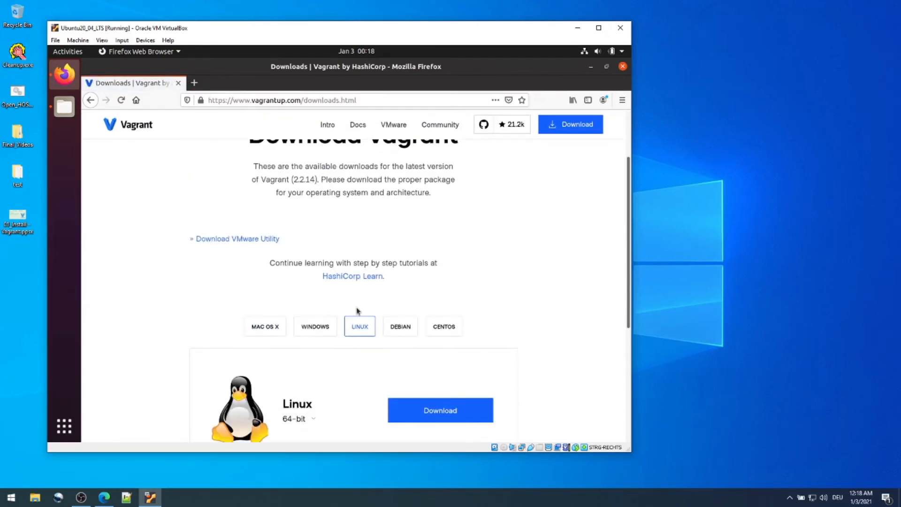
scroll("down", 3)
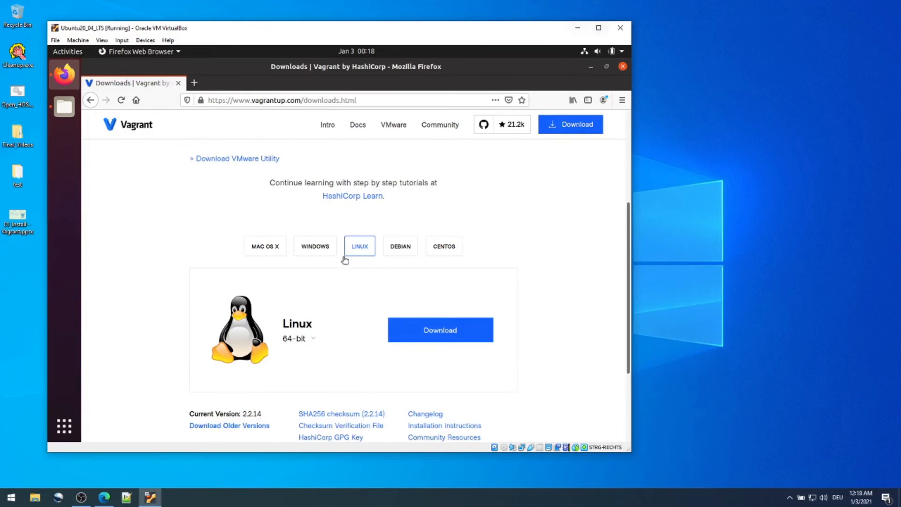
mouse_move(366, 263)
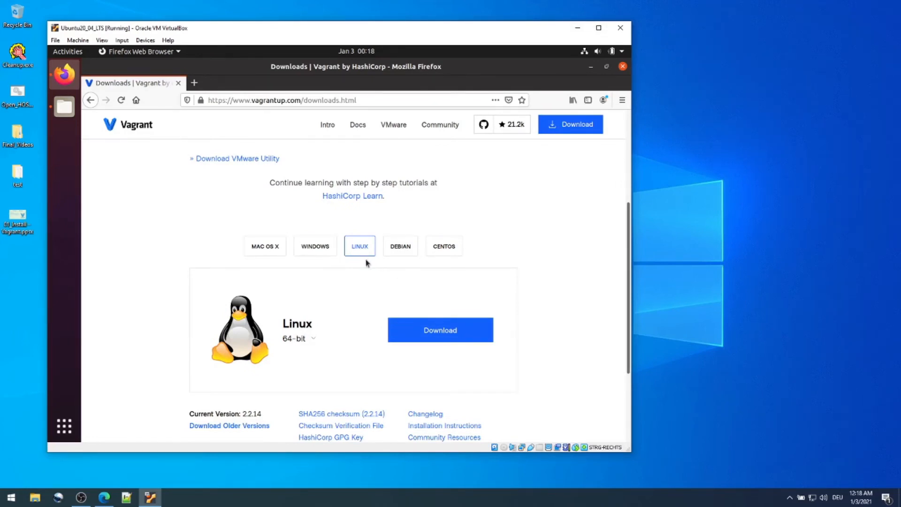
left_click(400, 245)
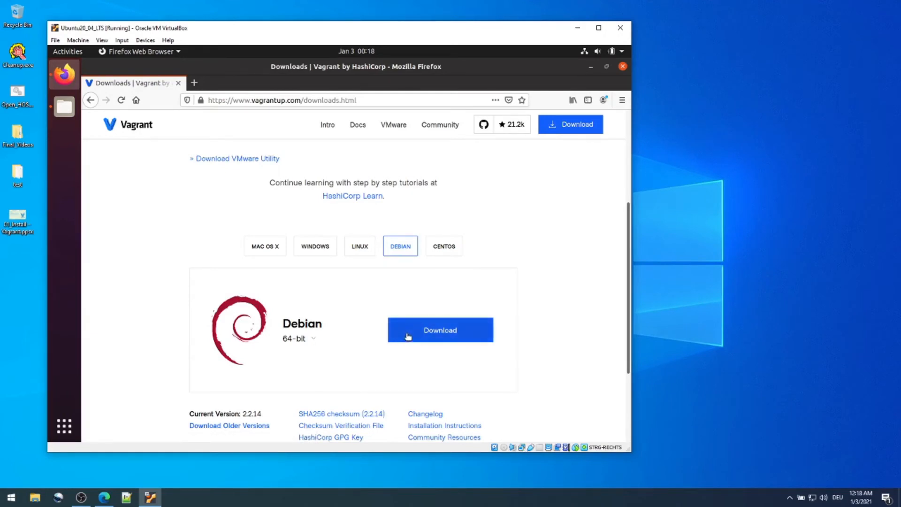
mouse_move(64, 106)
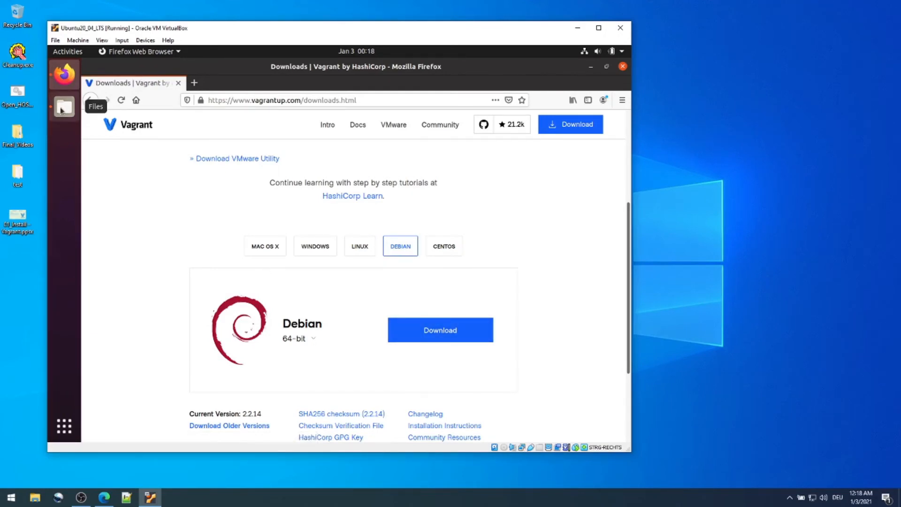
Step: Start a terminal in the Ubuntu Downloads folder holding vagrant_2.2.14_x86_64.deb
left_click(64, 106)
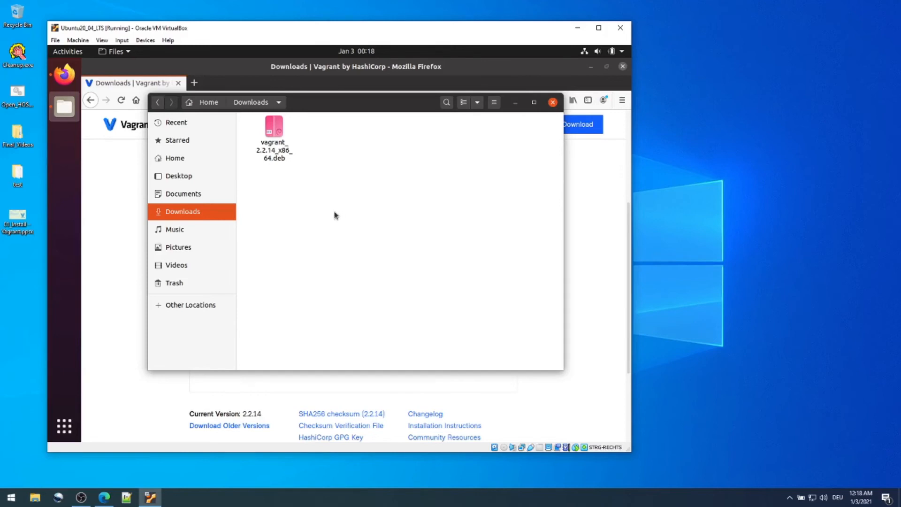
right_click(335, 215)
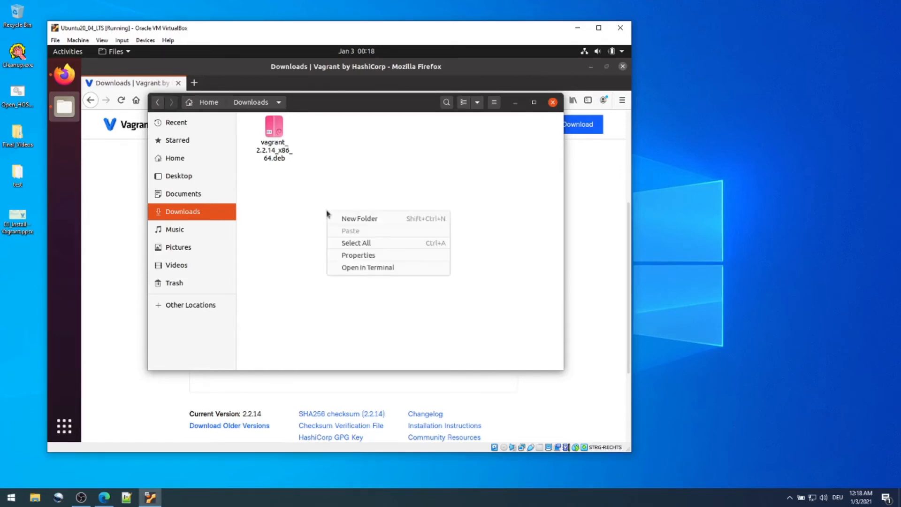
left_click(367, 268)
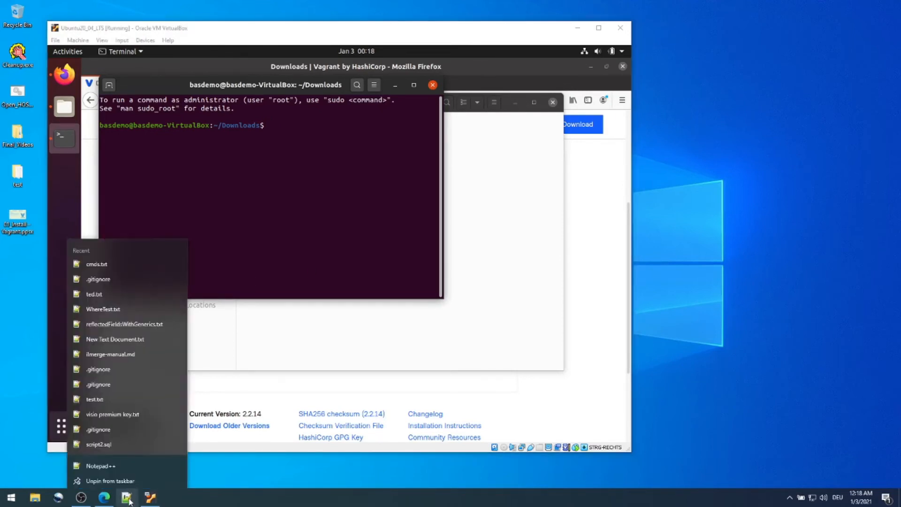
Step: With the Notepad++ notes open, run 'sudo apt install virtualbox', authorize it and confirm with Y
left_click(101, 466)
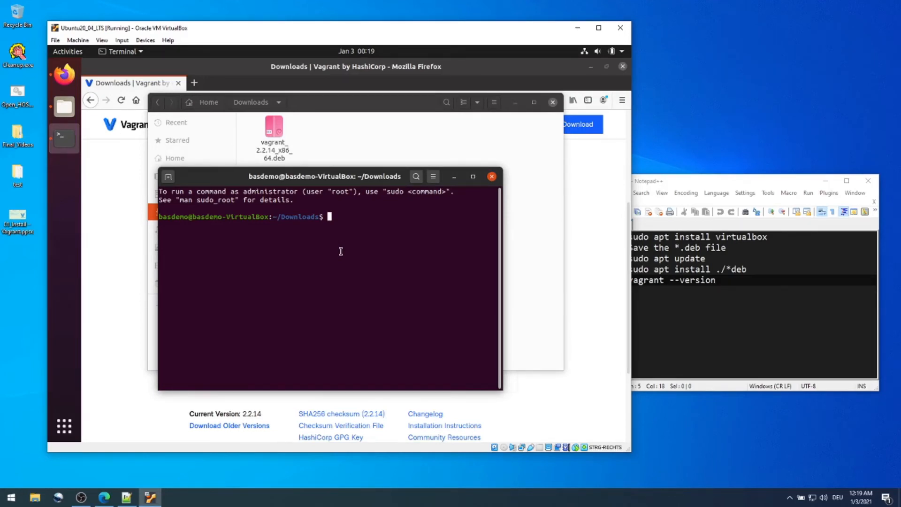
type("sudo")
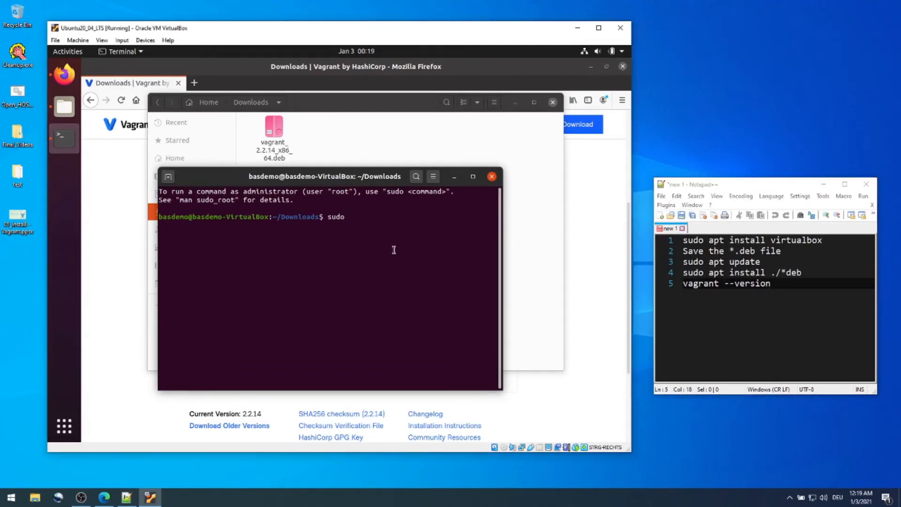
type("apt install virtualbox")
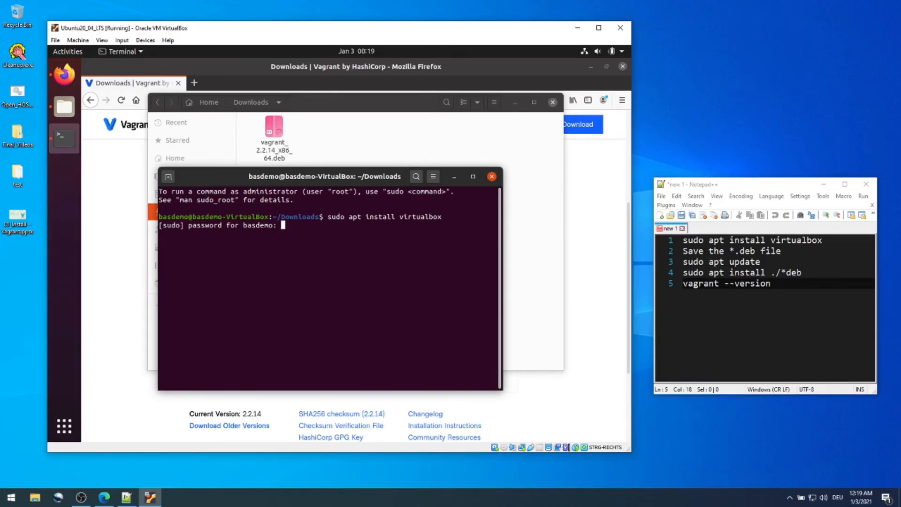
key("Return")
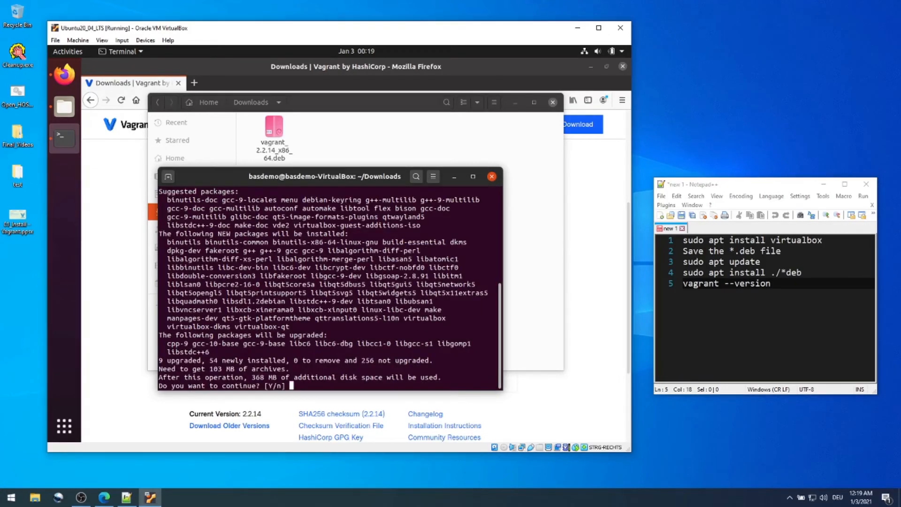
type("Y")
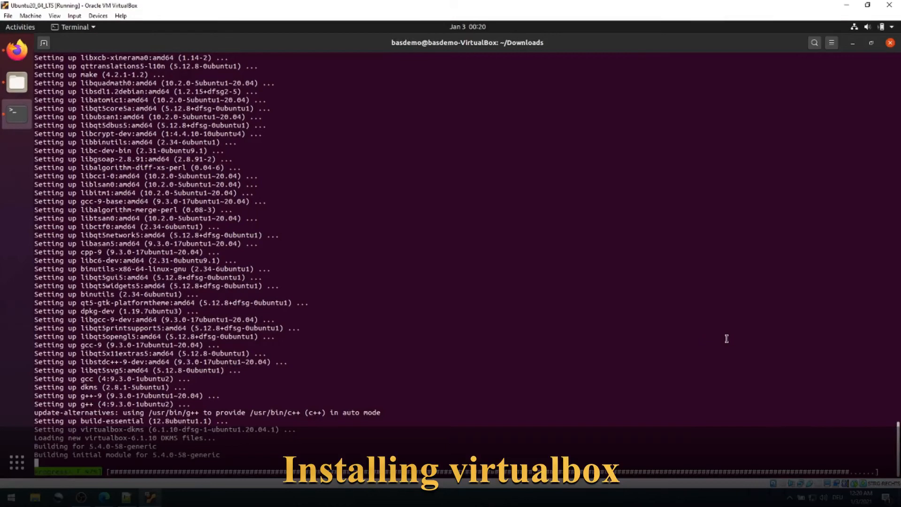
mouse_move(403, 346)
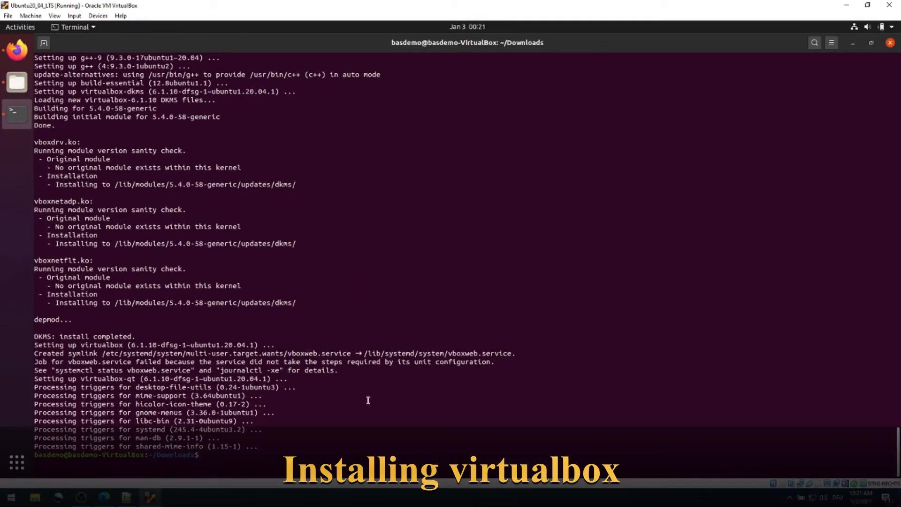
Step: Run 'sudo apt update' then install ./vagrant_2.2.14_x86_64.deb with apt
type("sudo apt update")
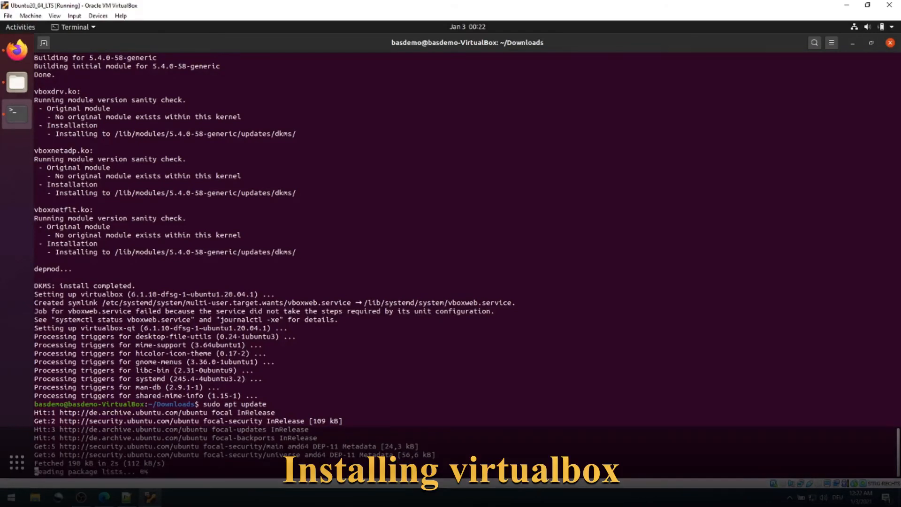
scroll("down", 3)
type("sudo apt install ./")
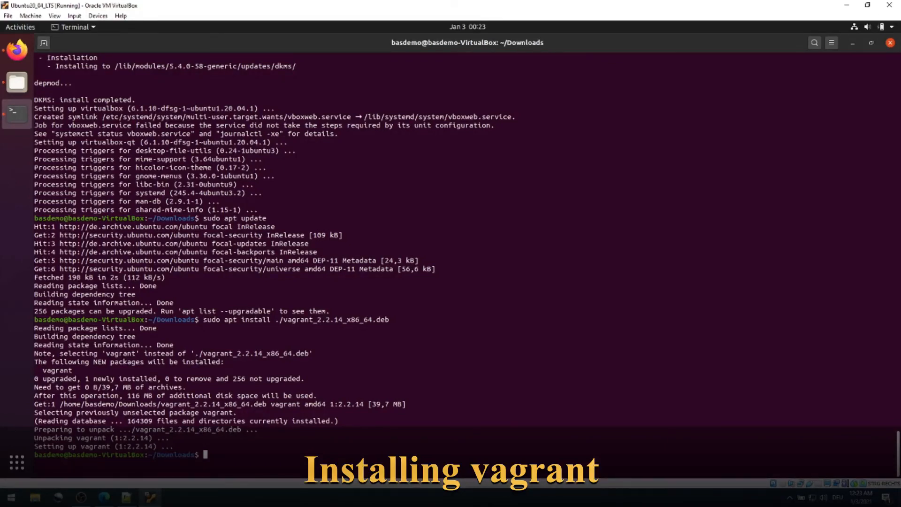
Step: Run 'vagrant --version' in the Ubuntu terminal to confirm Vagrant 2.2.14
type("vagr")
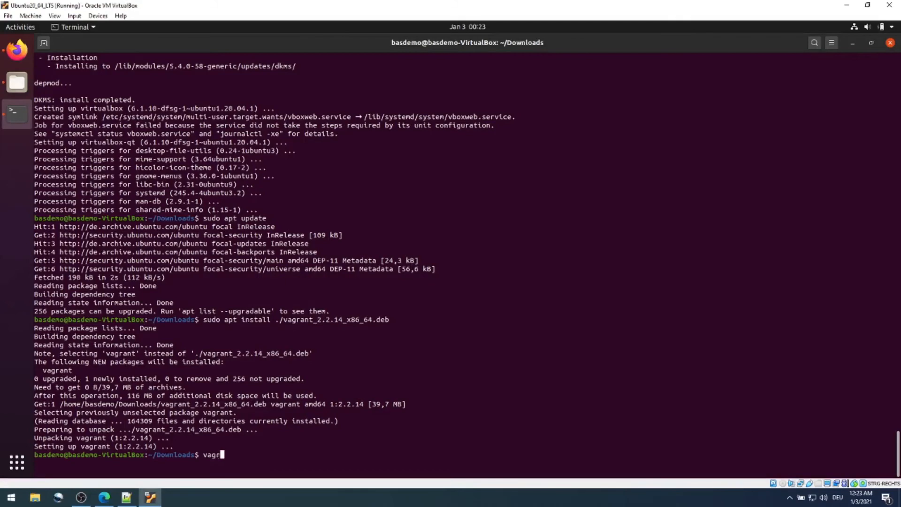
type("ant")
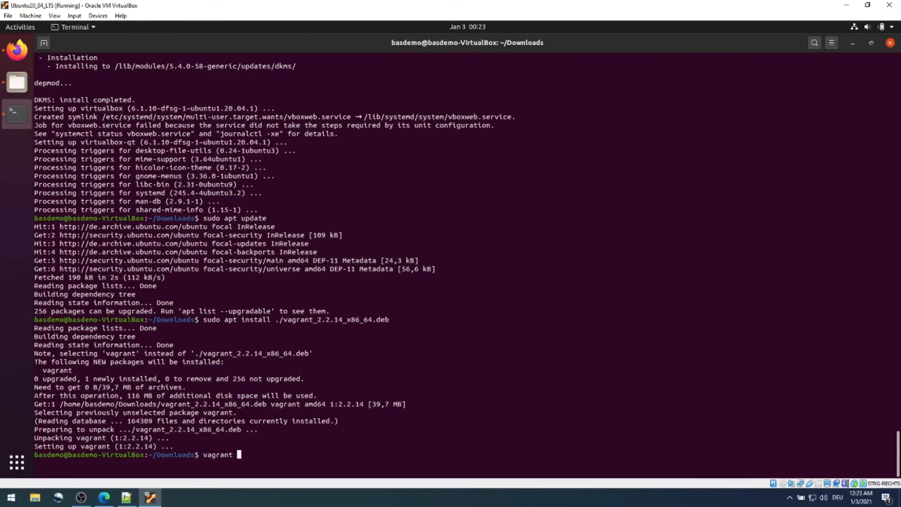
type("-")
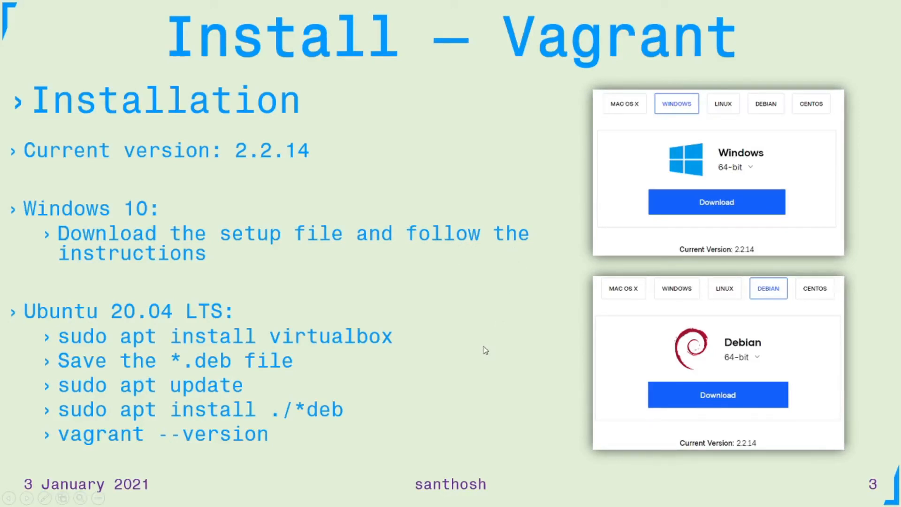
Step: Advance the presentation to the Key Takeaways summary slide beside the subscribe prompt
key("right")
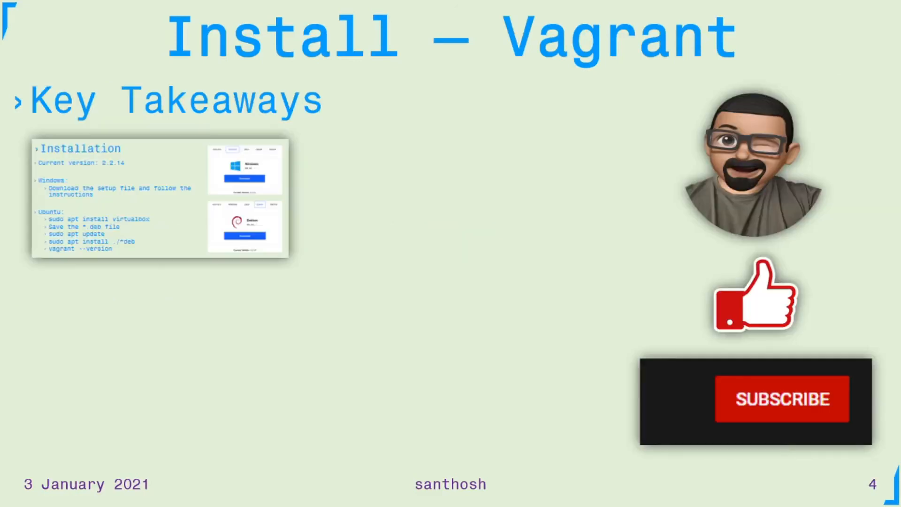
left_click(780, 399)
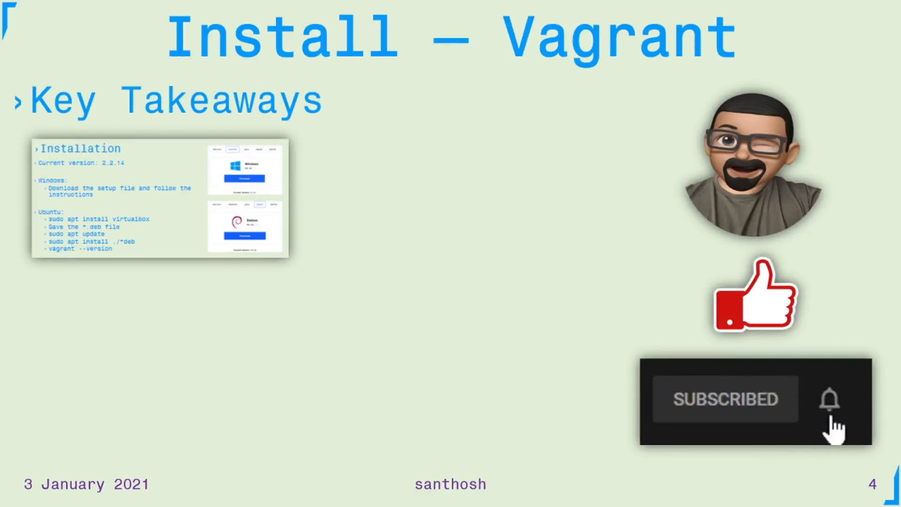
left_click(829, 400)
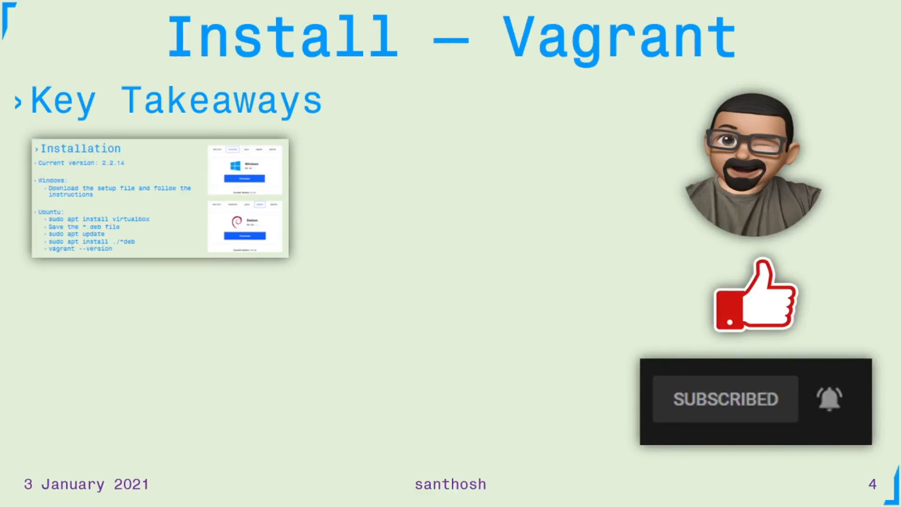